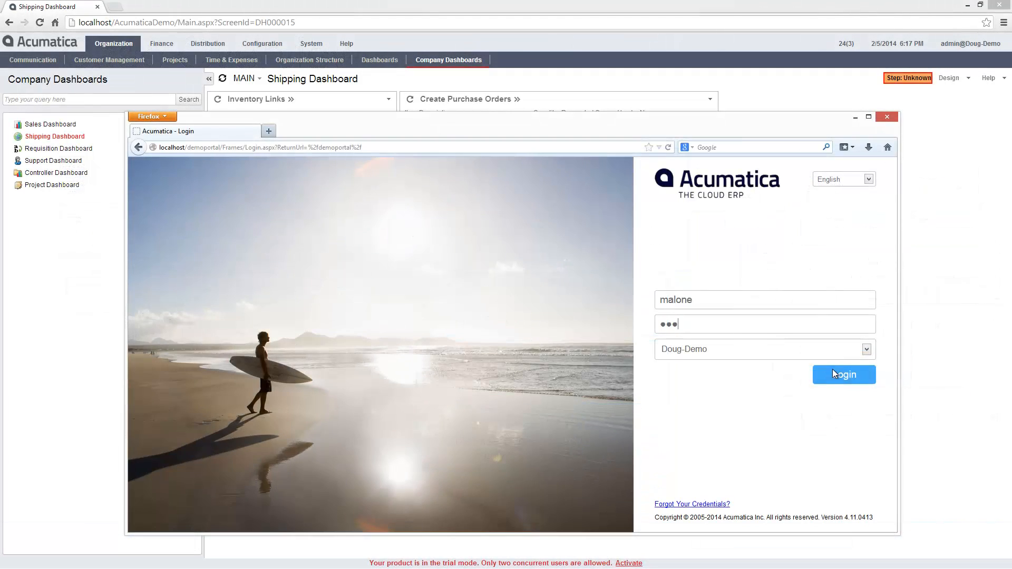
Log into the Self-Service Portal as the customer and go to Support.
{"action": "left_click", "coordinate": [844, 375]}
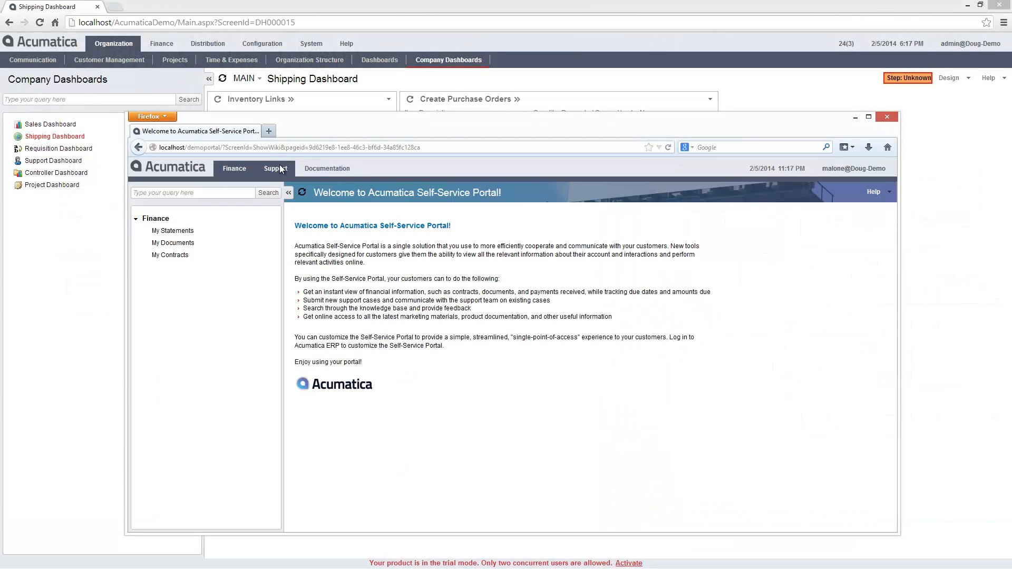
{"action": "left_click", "coordinate": [276, 169]}
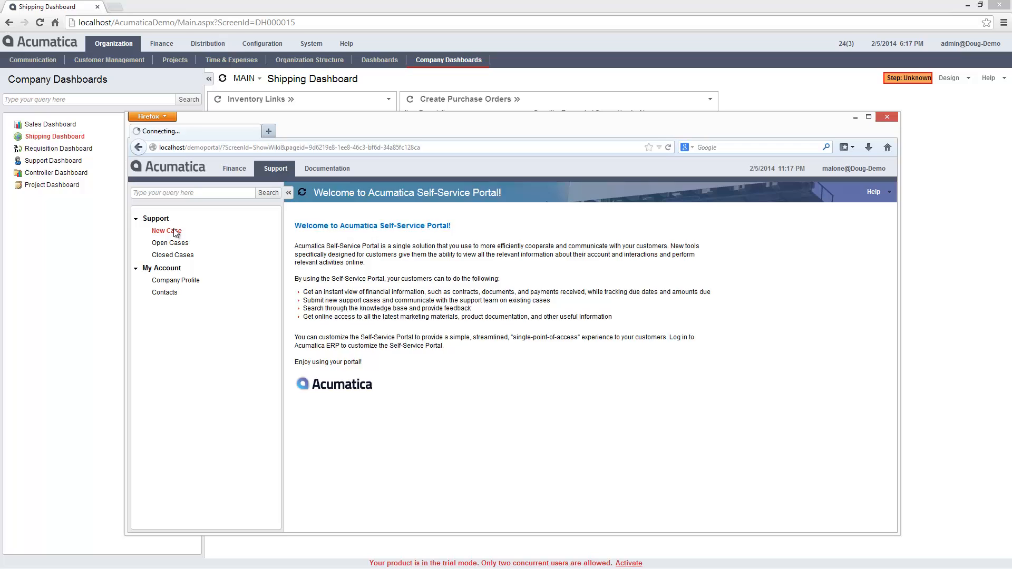
Submit High-priority Network Related Issues case 'router not working' with Connectivity as the problem.
{"action": "left_click", "coordinate": [167, 230]}
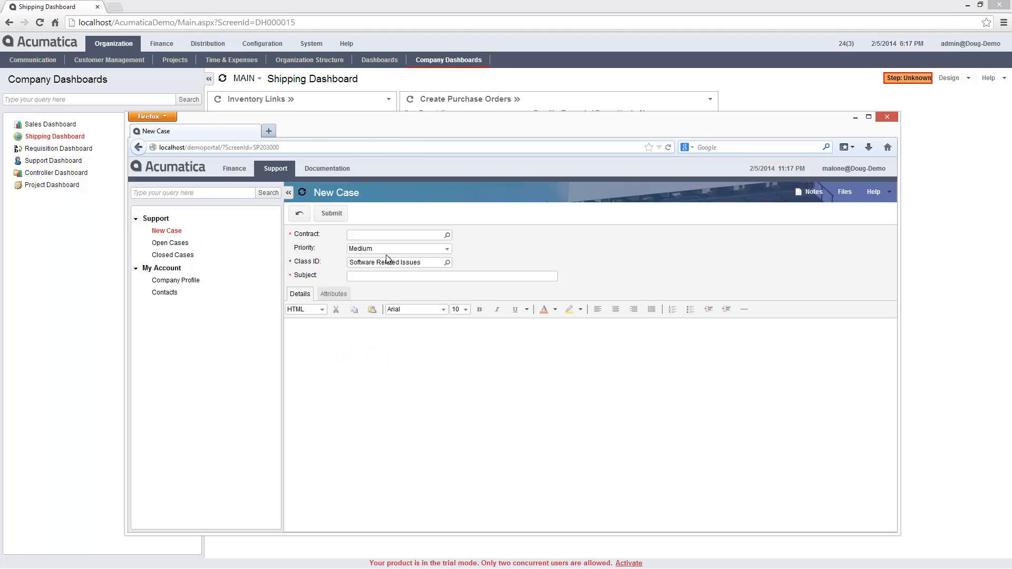
{"action": "left_click", "coordinate": [399, 249]}
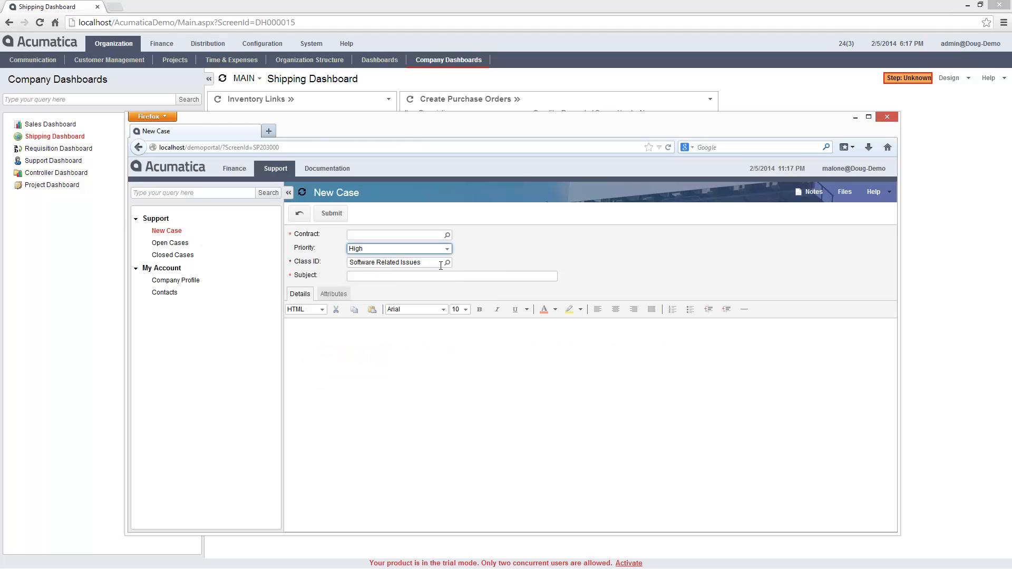
{"action": "left_click", "coordinate": [447, 262]}
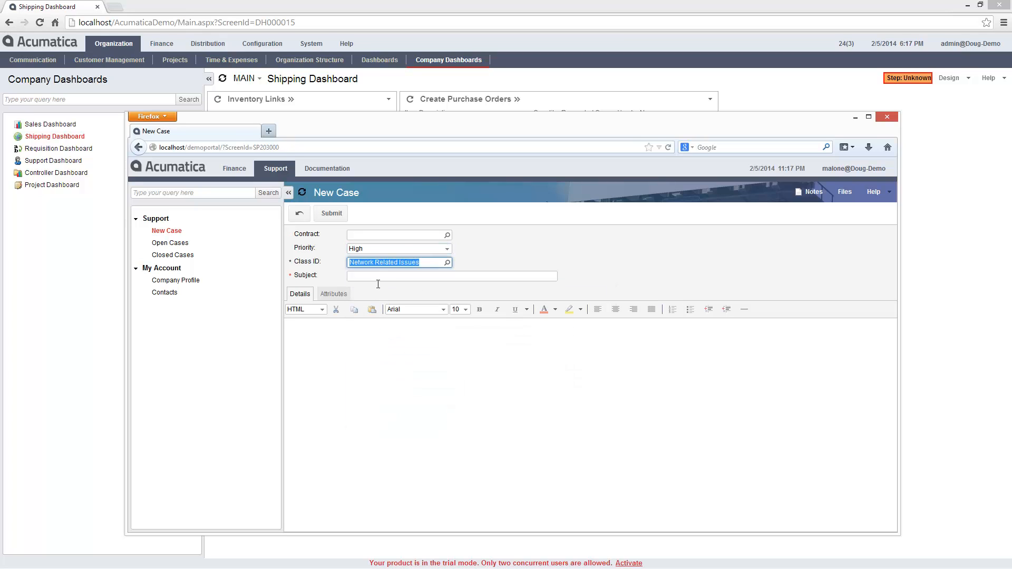
{"action": "type", "text": "router not working"}
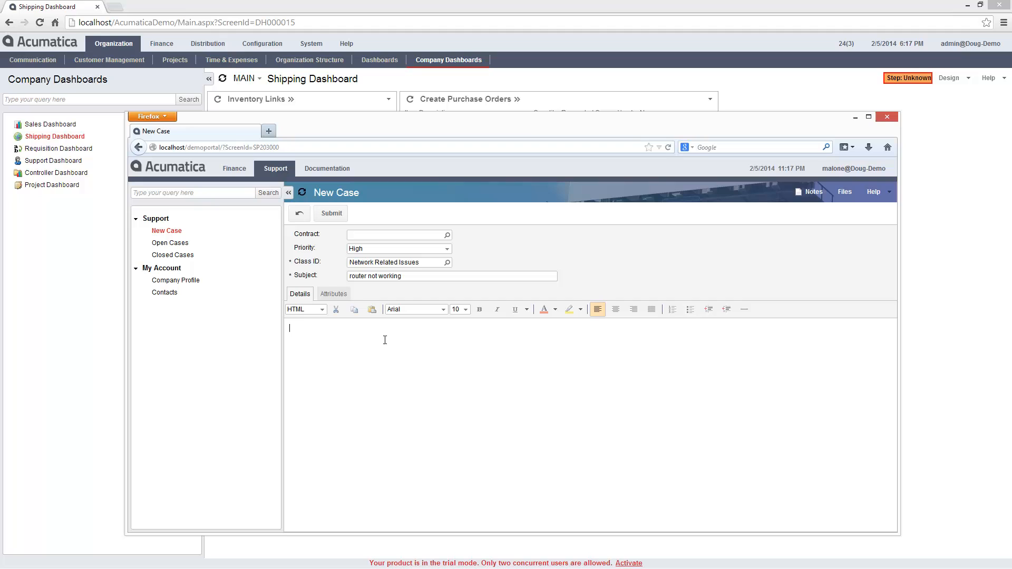
{"action": "left_click", "coordinate": [333, 294]}
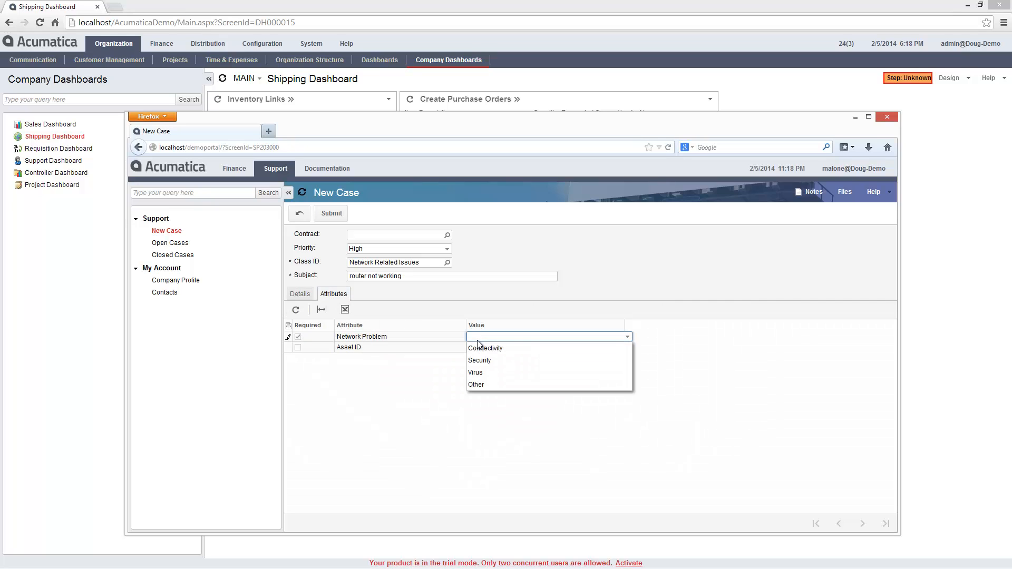
{"action": "left_click", "coordinate": [485, 348]}
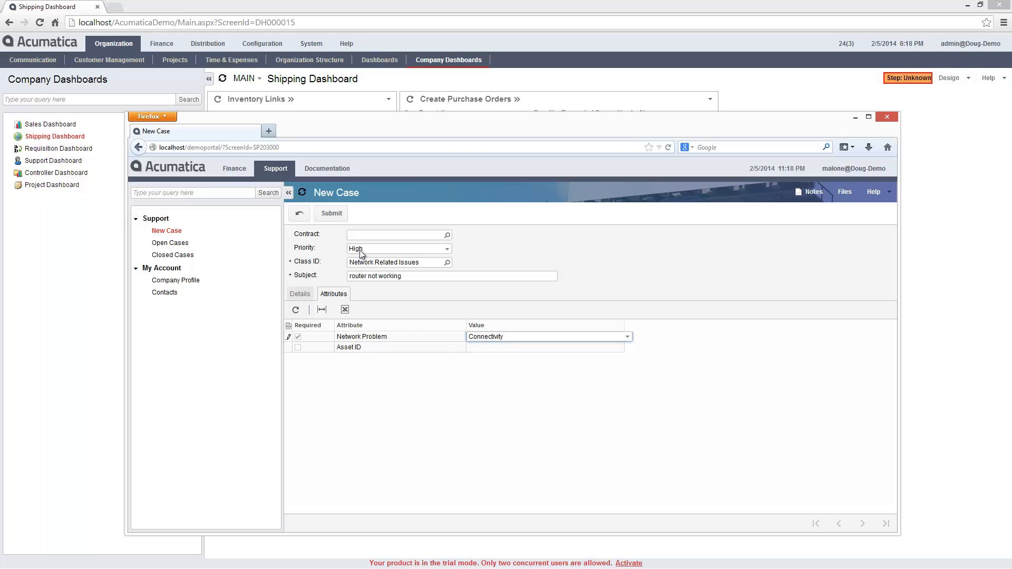
{"action": "left_click", "coordinate": [330, 213]}
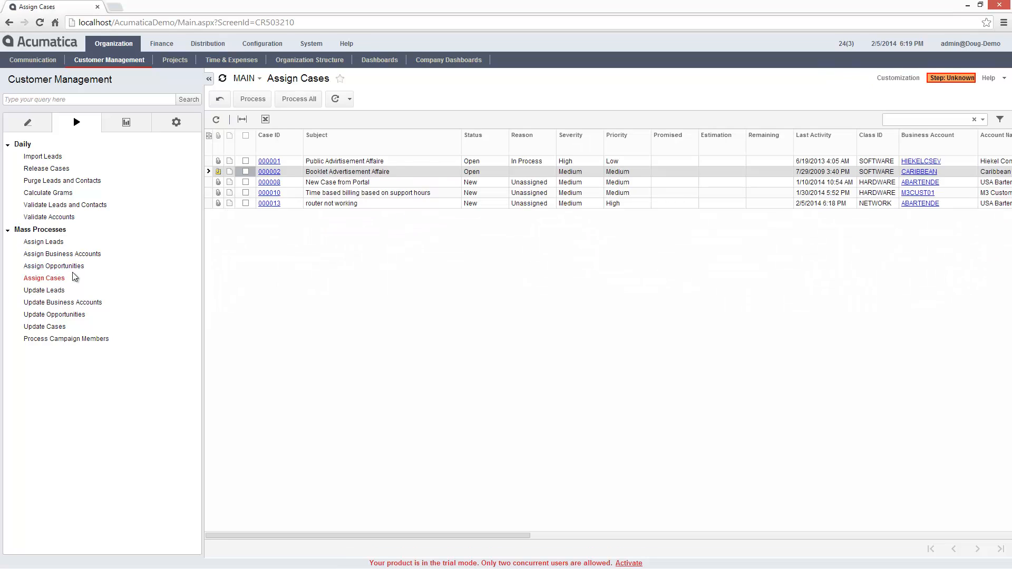
View the Assign Cases automation schedule and its Severity equals High condition.
{"action": "left_click", "coordinate": [350, 99]}
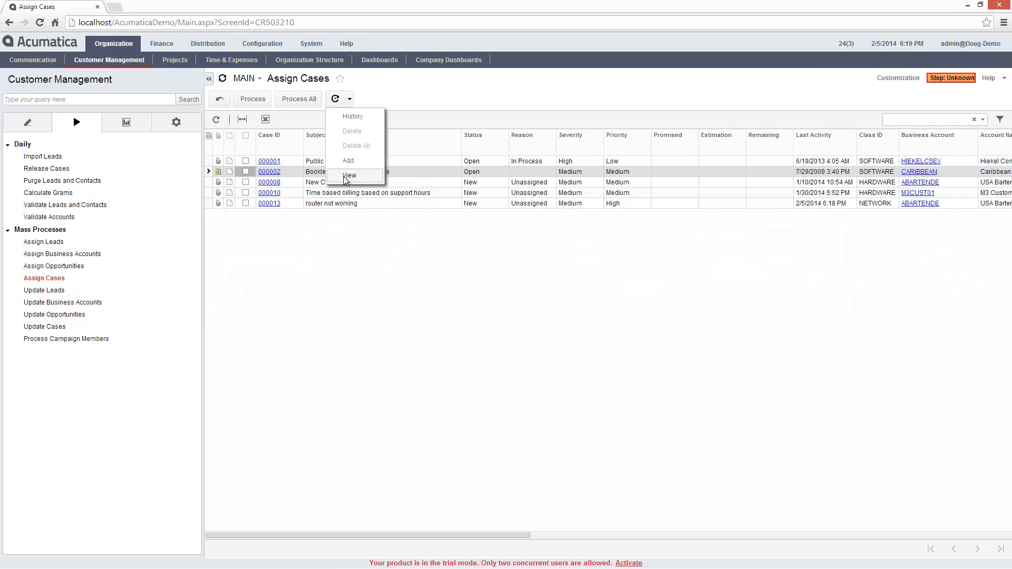
{"action": "left_click", "coordinate": [349, 176]}
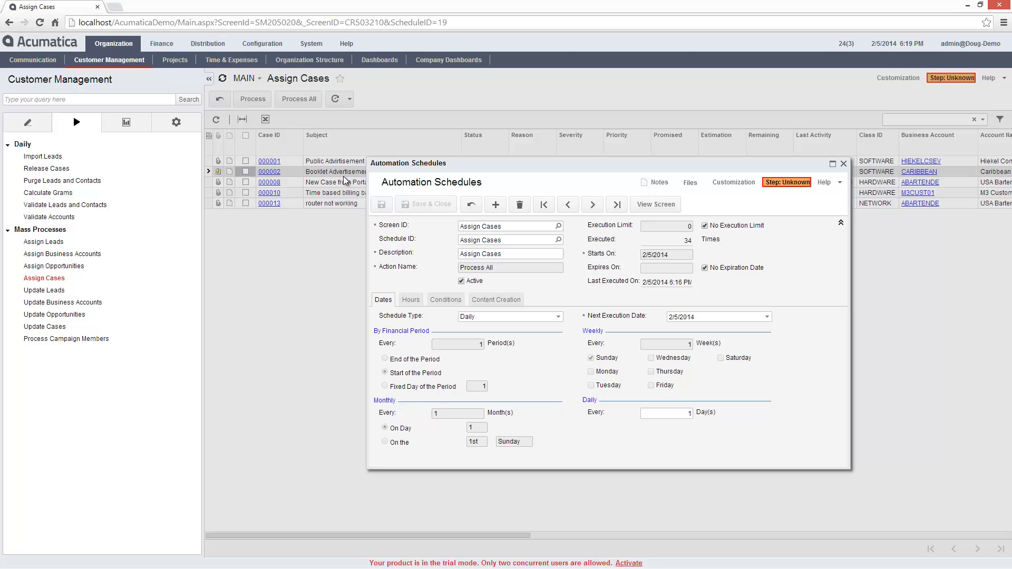
{"action": "left_click", "coordinate": [445, 299]}
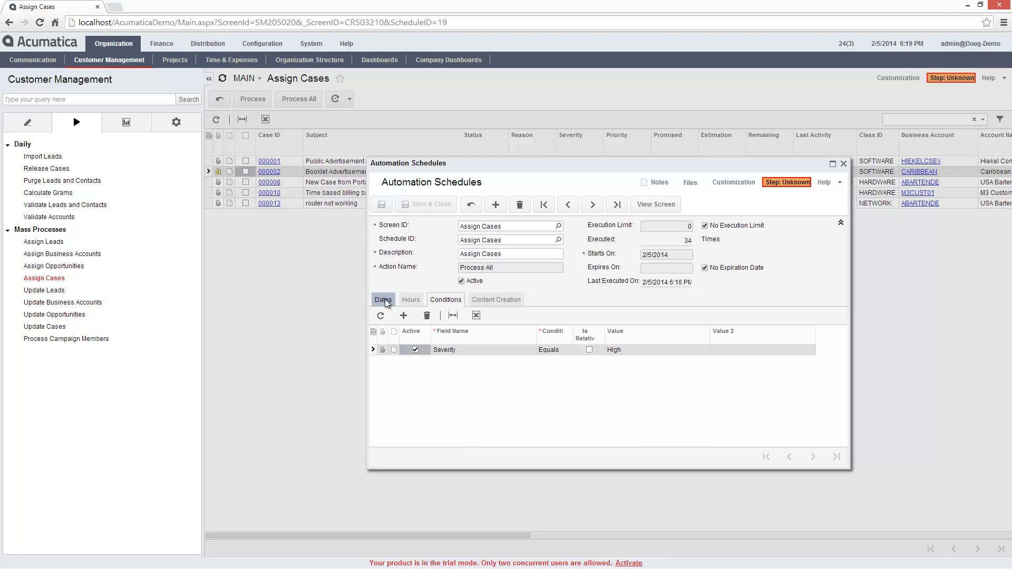
{"action": "left_click", "coordinate": [382, 300]}
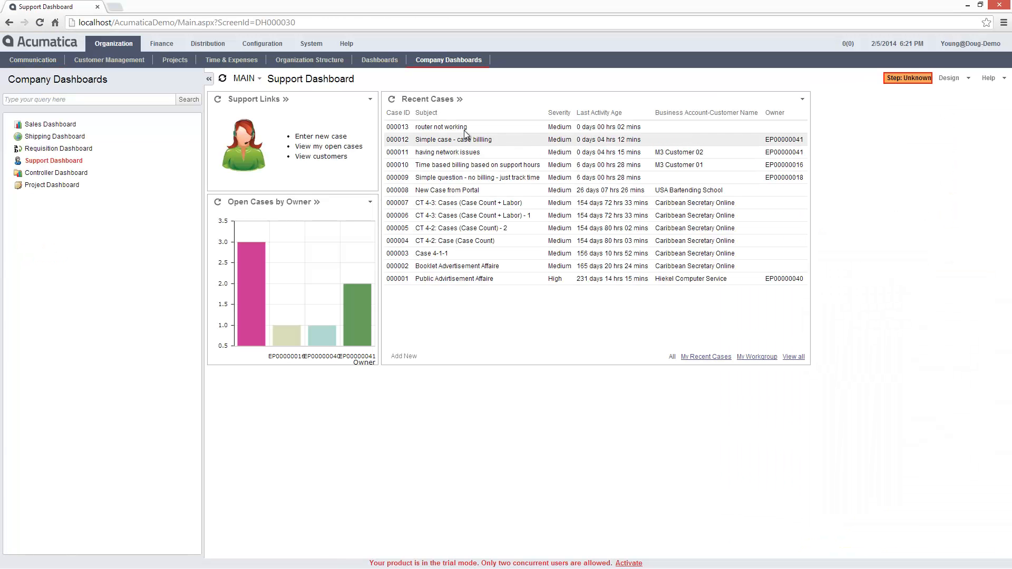
On case 000013, send the email 'please email a time when I can come look at your system'.
{"action": "left_click", "coordinate": [440, 127]}
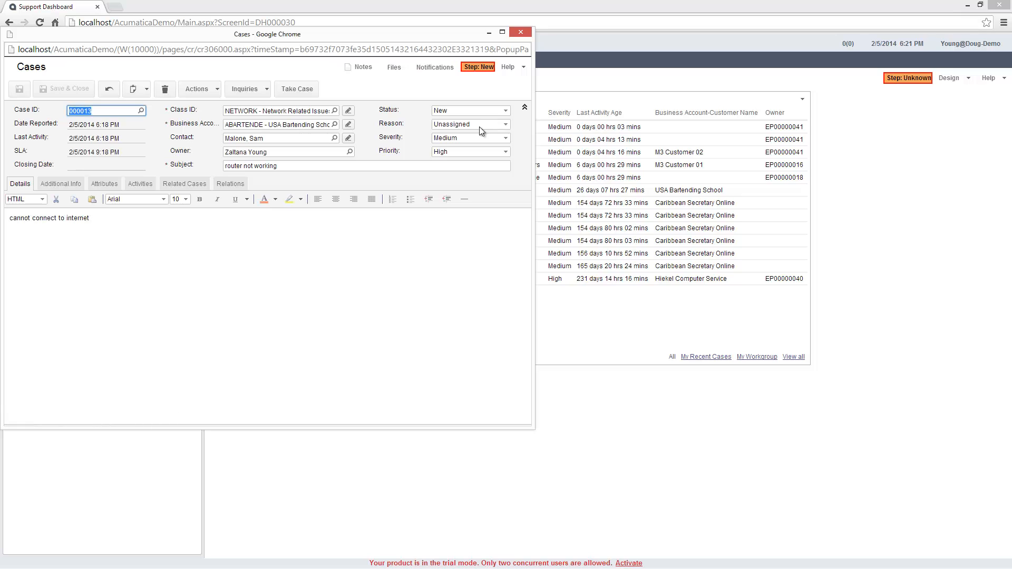
{"action": "left_click", "coordinate": [140, 183]}
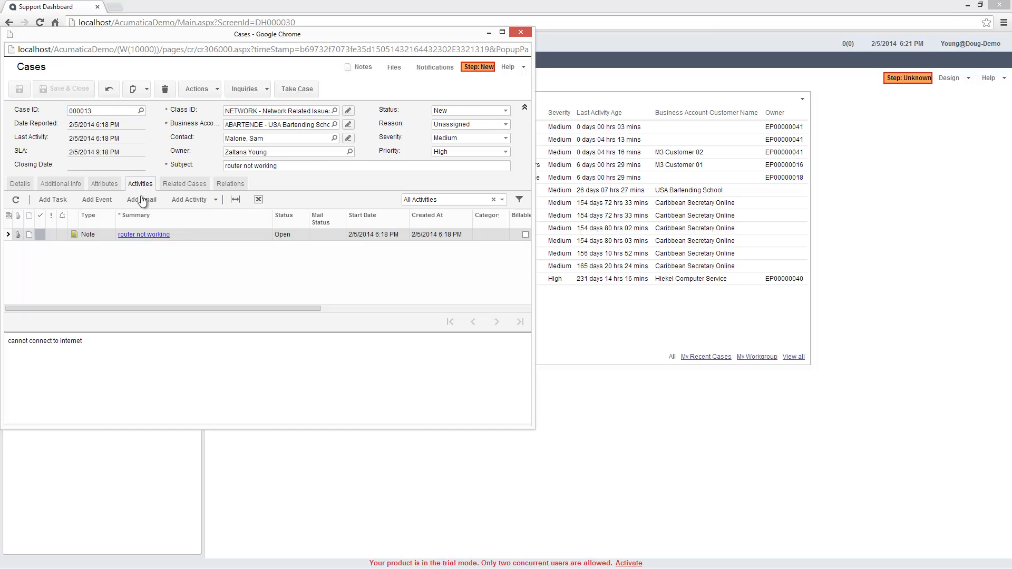
{"action": "left_click", "coordinate": [140, 199]}
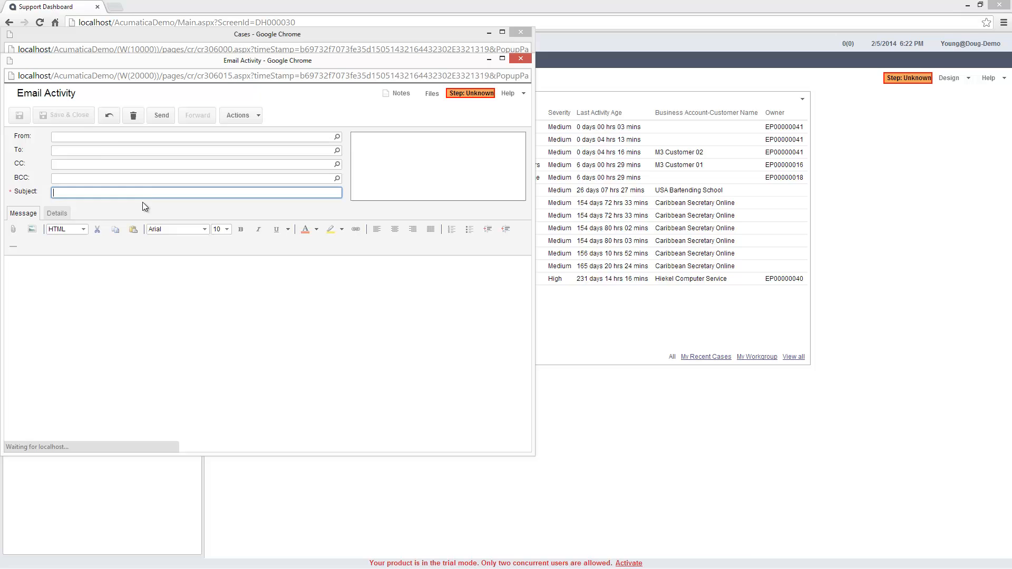
{"action": "type", "text": "please email a time when I can come look at your system"}
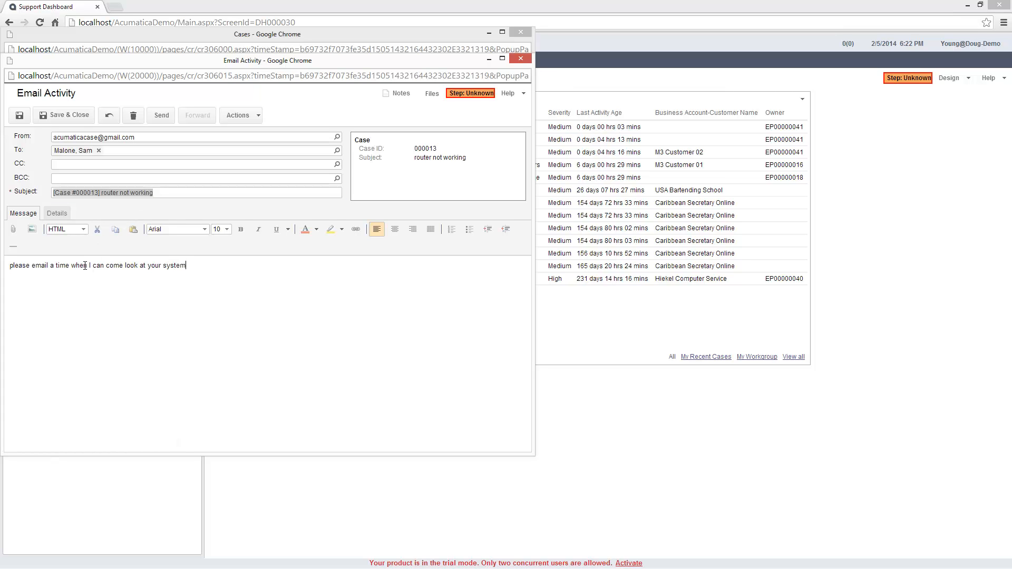
{"action": "left_click", "coordinate": [161, 115]}
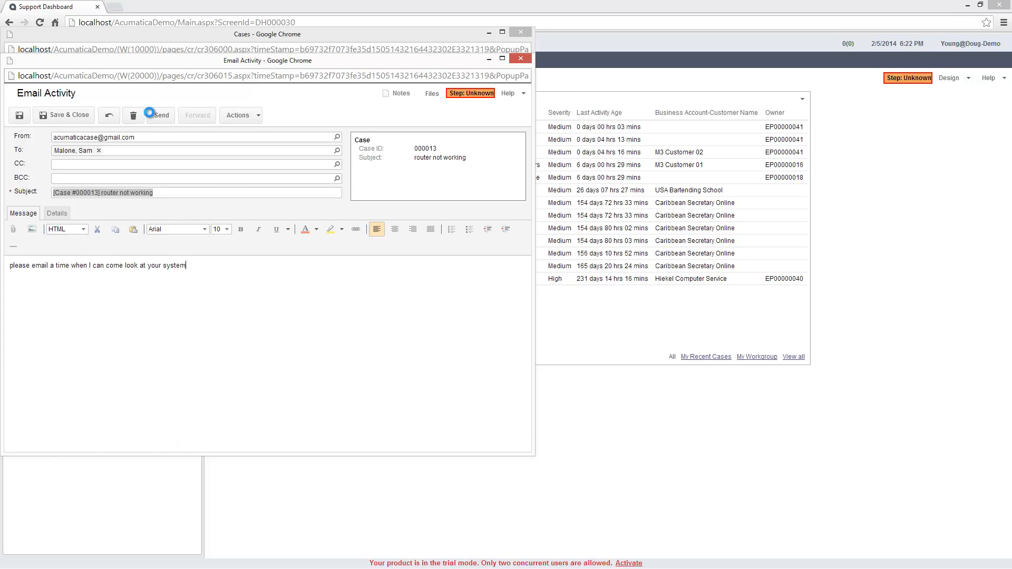
{"action": "left_click", "coordinate": [160, 115]}
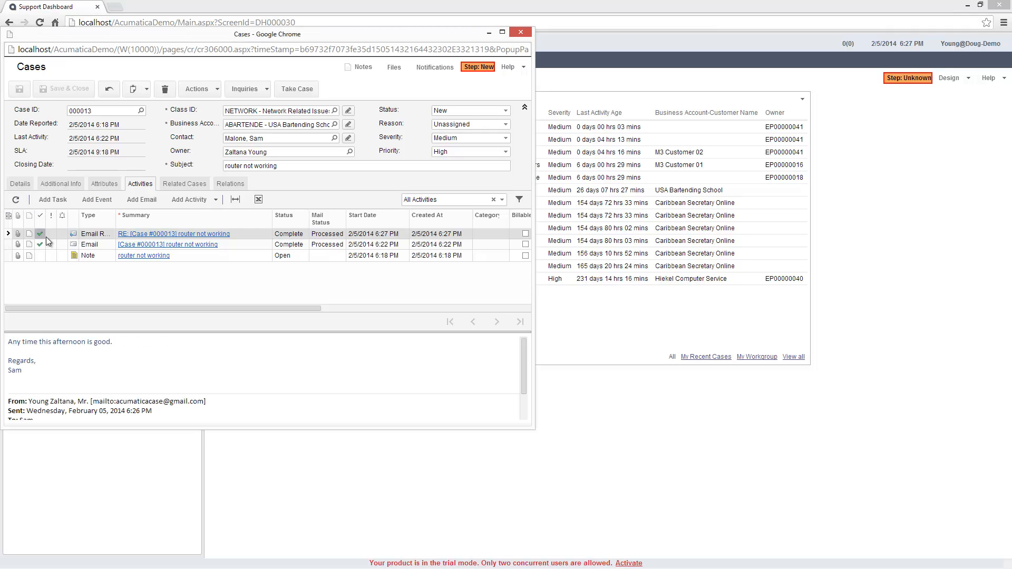
Add a completed appointment noting 'plugged in router - fixed problem :-)' and save the closed case.
{"action": "left_click", "coordinate": [216, 201]}
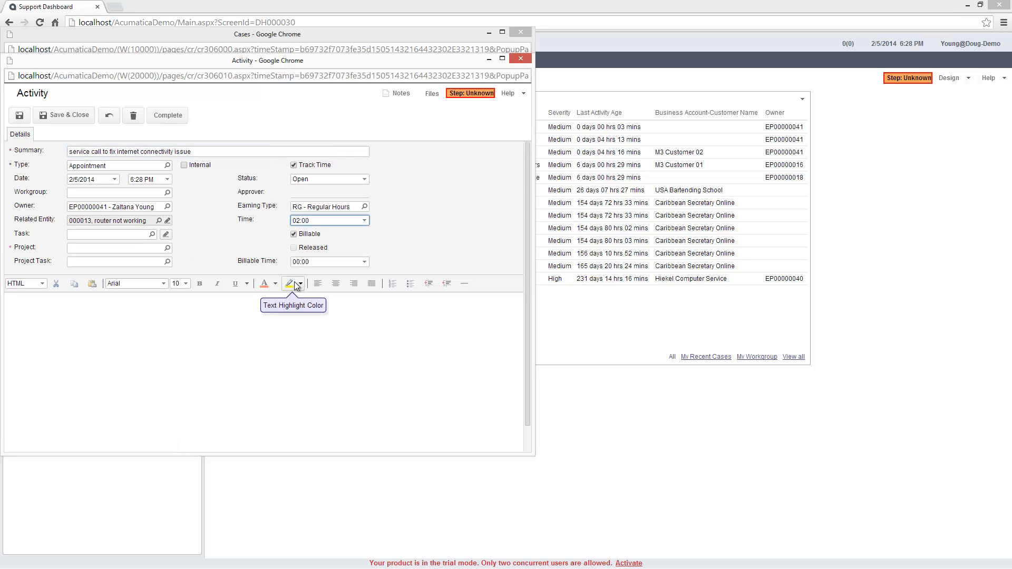
{"action": "type", "text": "plugged in router - fixed problem :-)"}
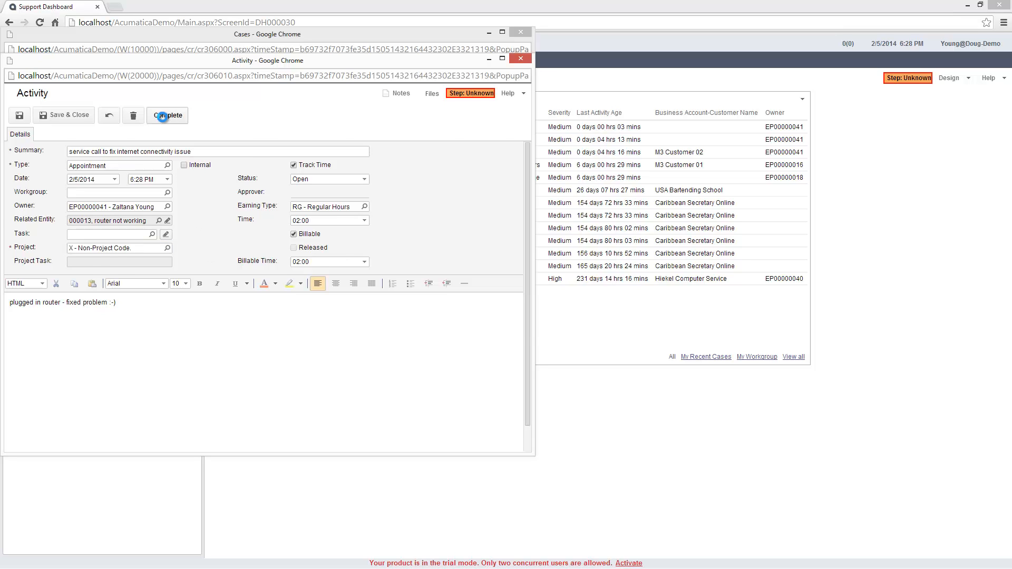
{"action": "left_click", "coordinate": [167, 115]}
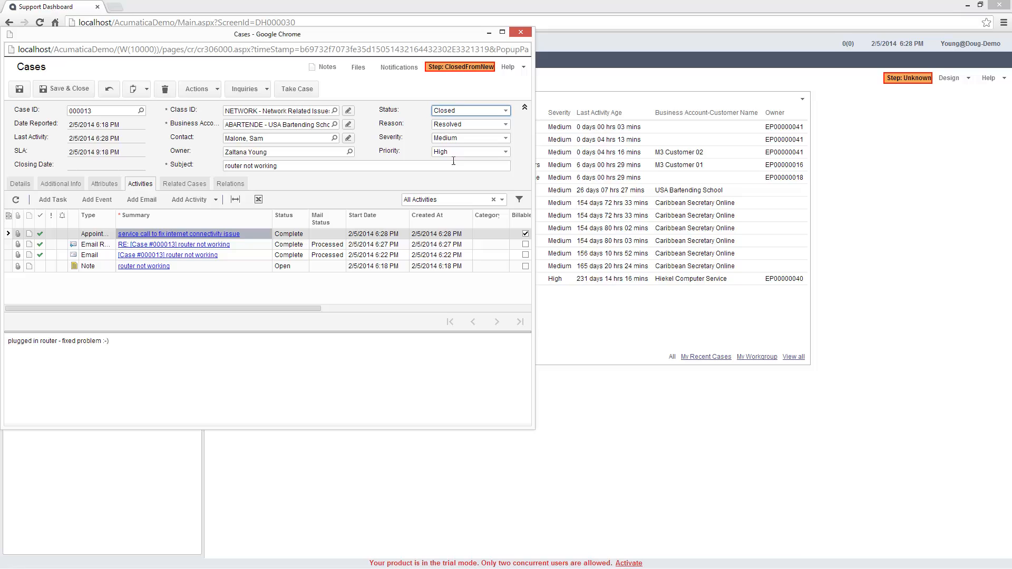
{"action": "left_click", "coordinate": [19, 89]}
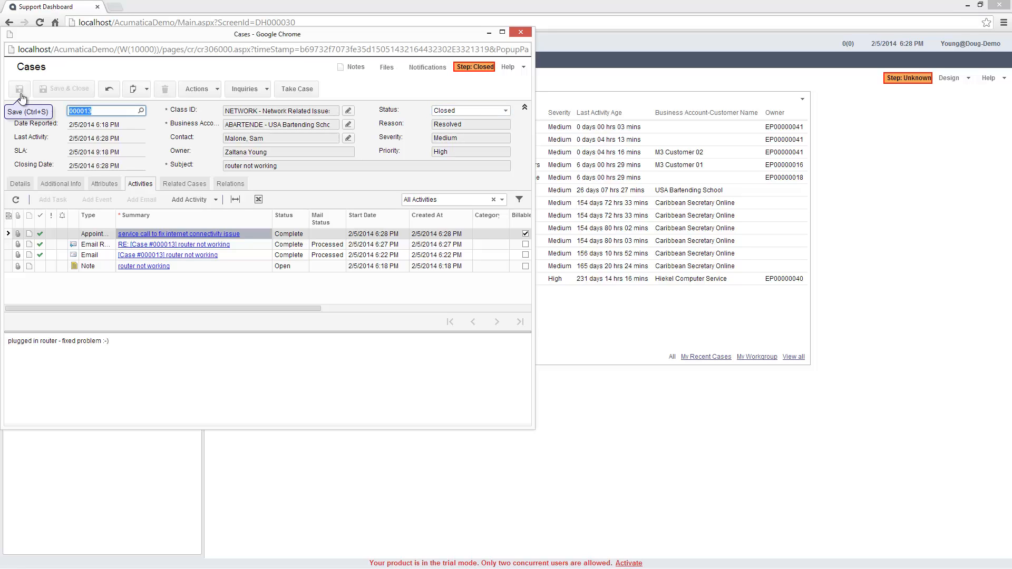
{"action": "left_click", "coordinate": [197, 89]}
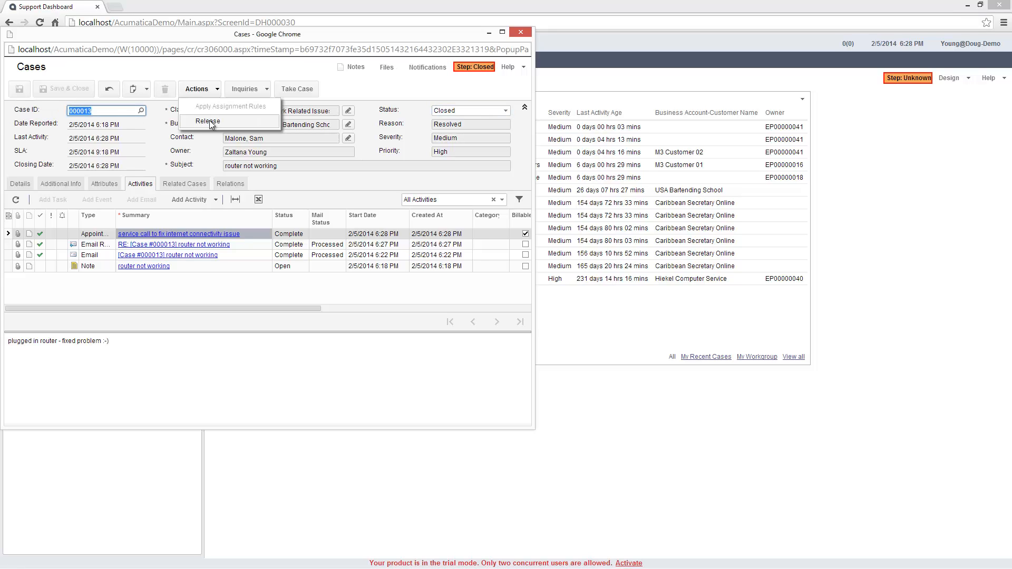
Release case 000013, then release its resulting 200.00 invoice 001030.
{"action": "left_click", "coordinate": [207, 122]}
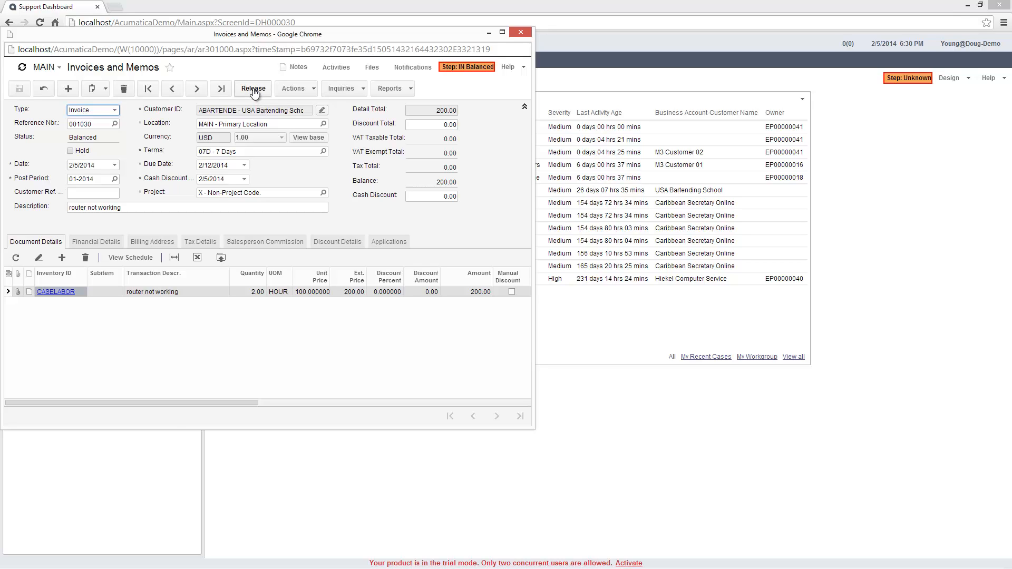
{"action": "left_click", "coordinate": [252, 88]}
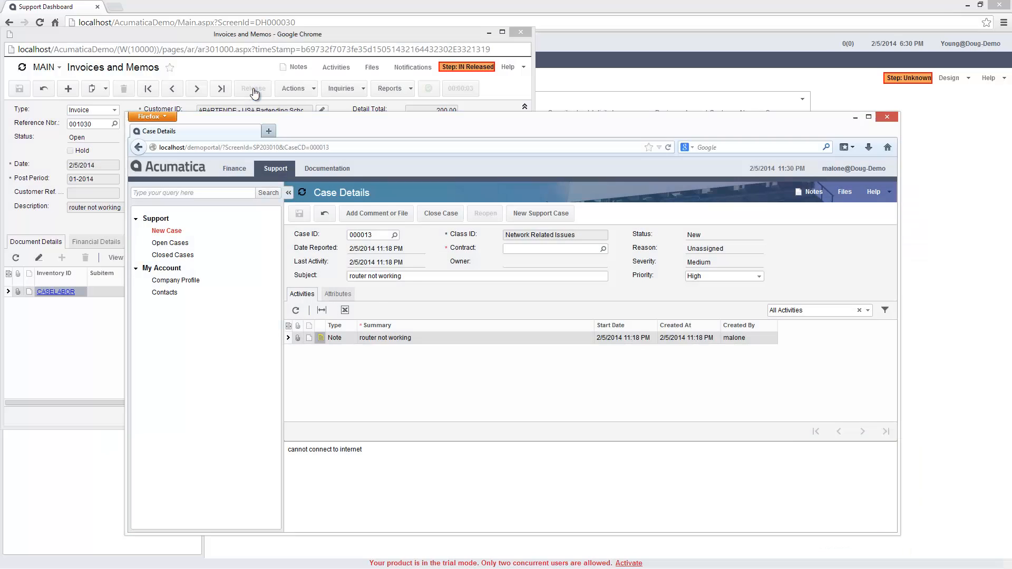
Check Closed Cases and My Documents in the portal, then save contract CT00000050 for ABC Studios.
{"action": "left_click", "coordinate": [172, 255]}
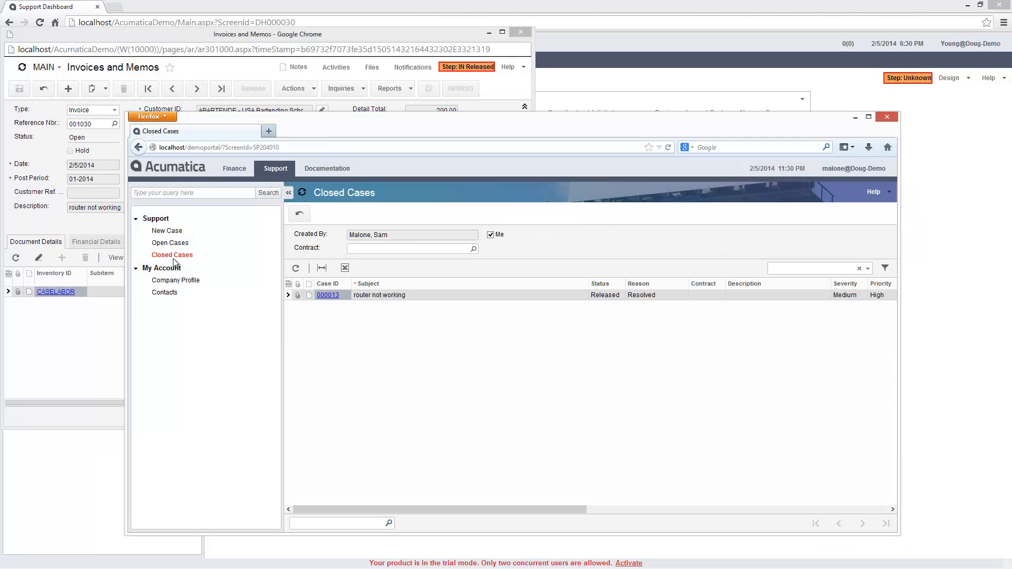
{"action": "left_click", "coordinate": [234, 168]}
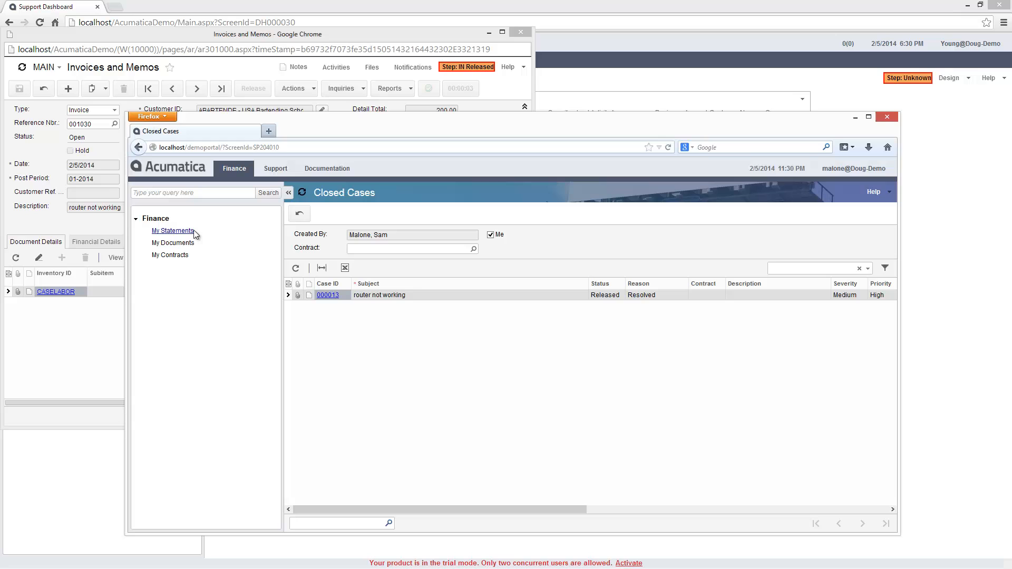
{"action": "left_click", "coordinate": [173, 242]}
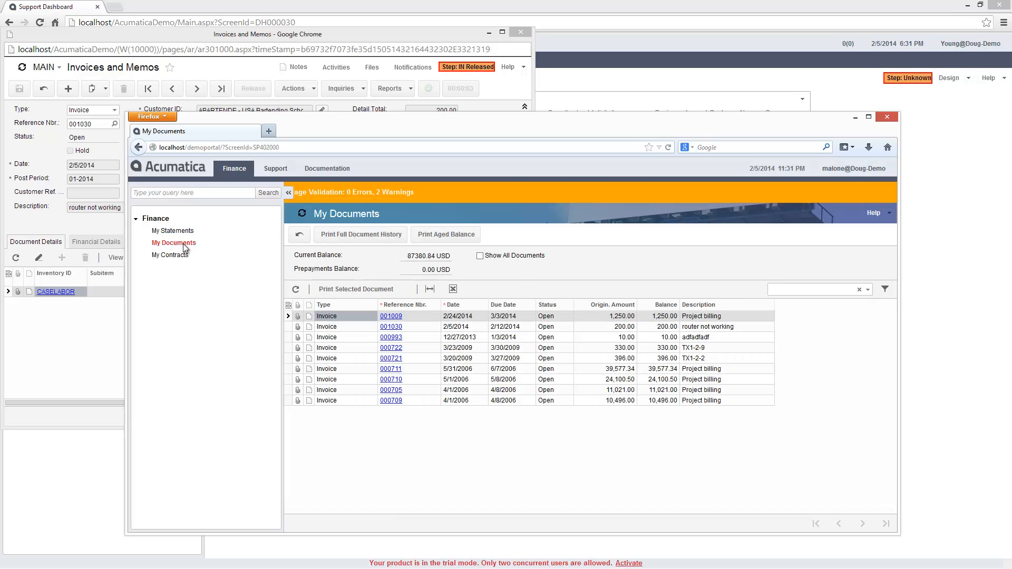
{"action": "left_click", "coordinate": [390, 326]}
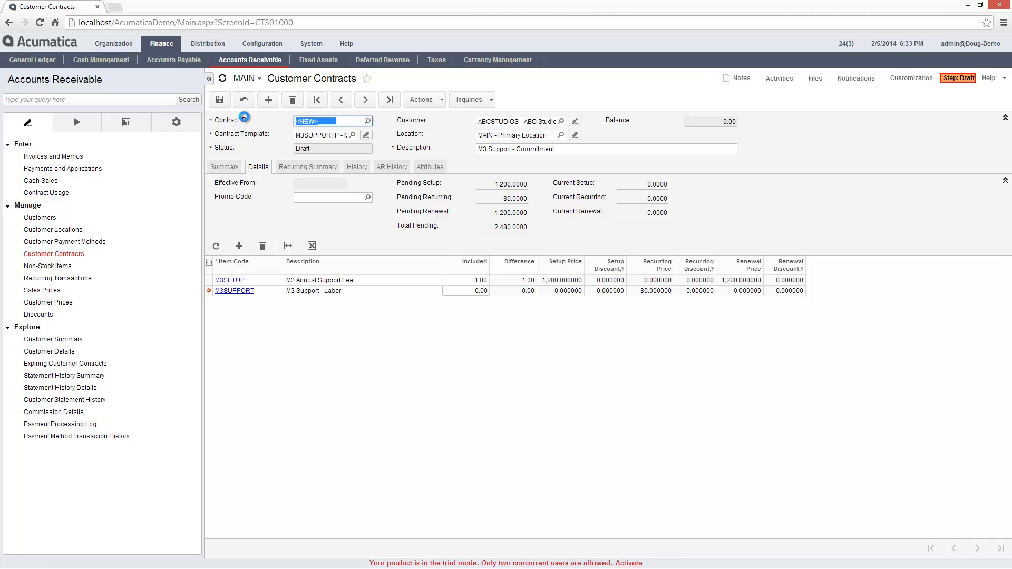
{"action": "left_click", "coordinate": [220, 100]}
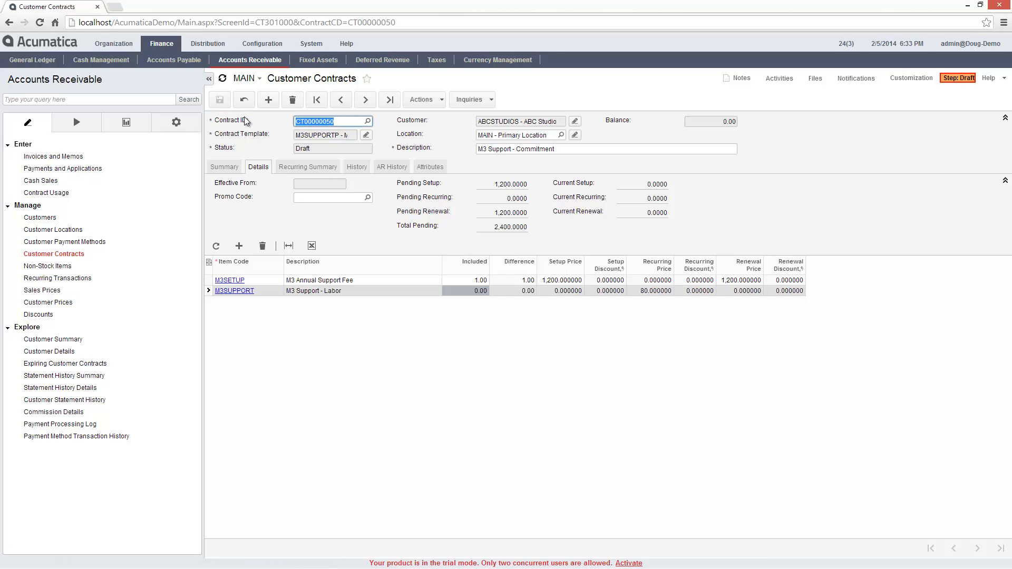